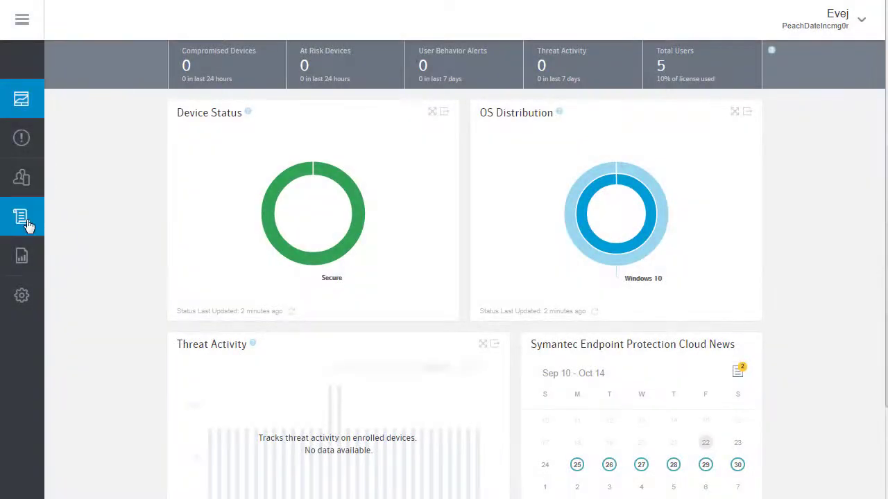
Show the empty Access Policies list under Policies.
left_click(22, 217)
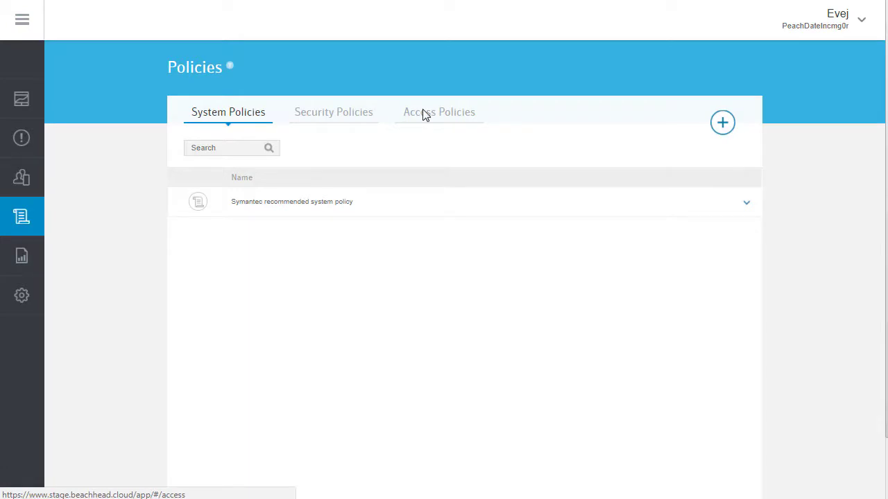
left_click(439, 112)
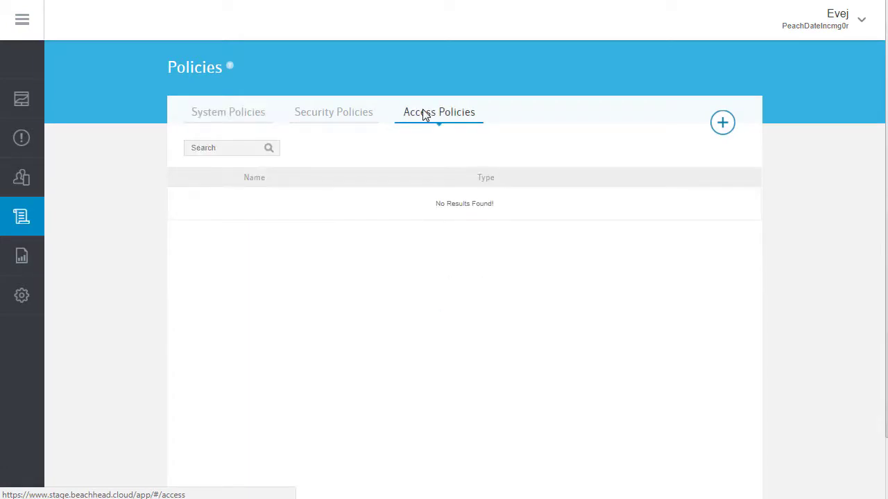
mouse_move(680, 123)
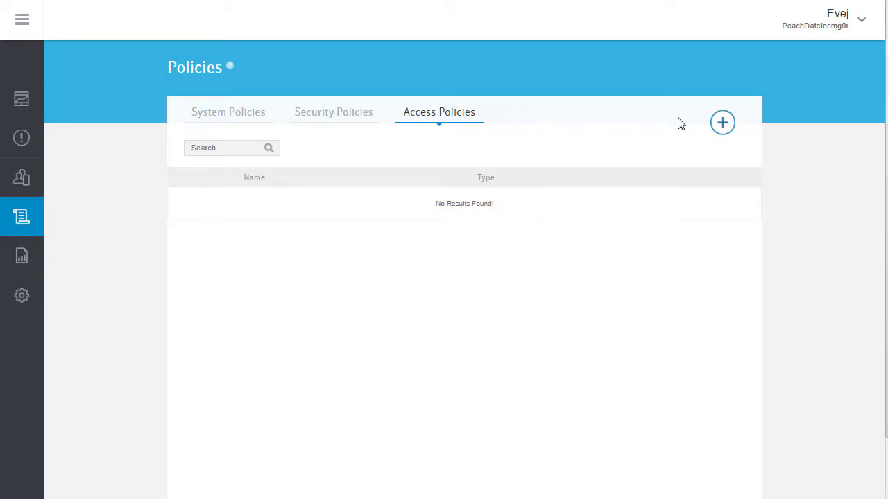
Add a new Email Access Policy through Create Access Policy.
left_click(722, 122)
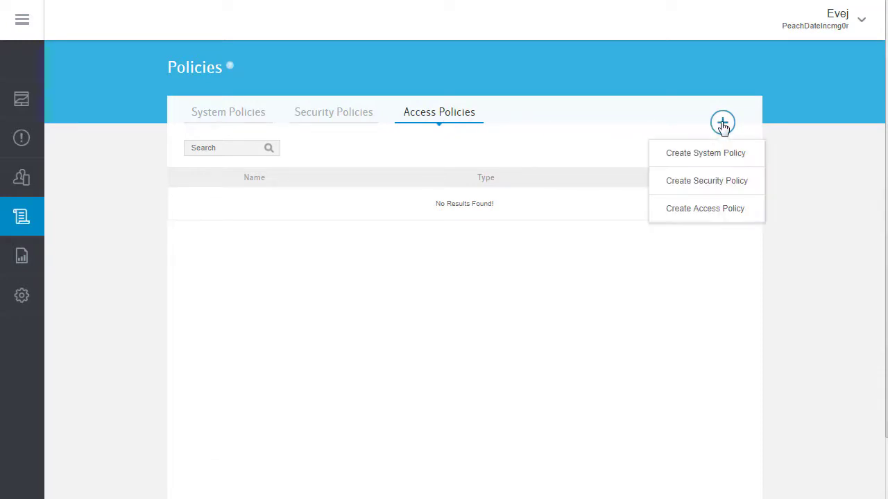
mouse_move(704, 208)
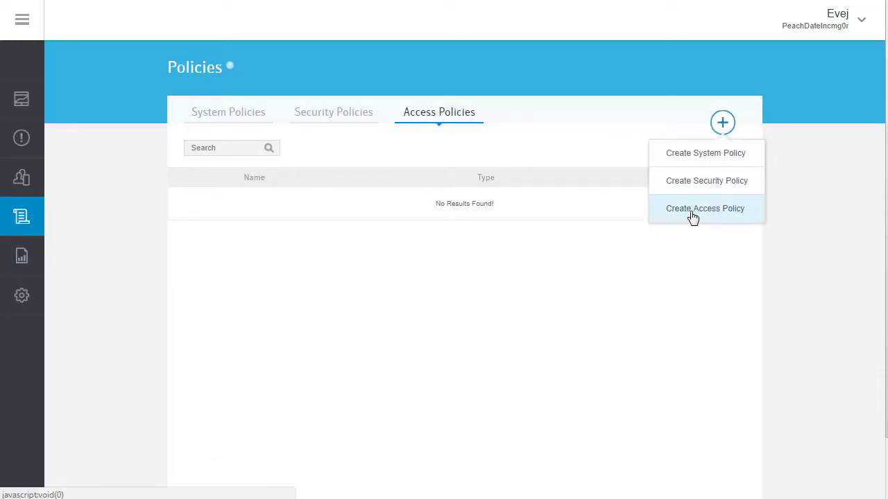
left_click(705, 208)
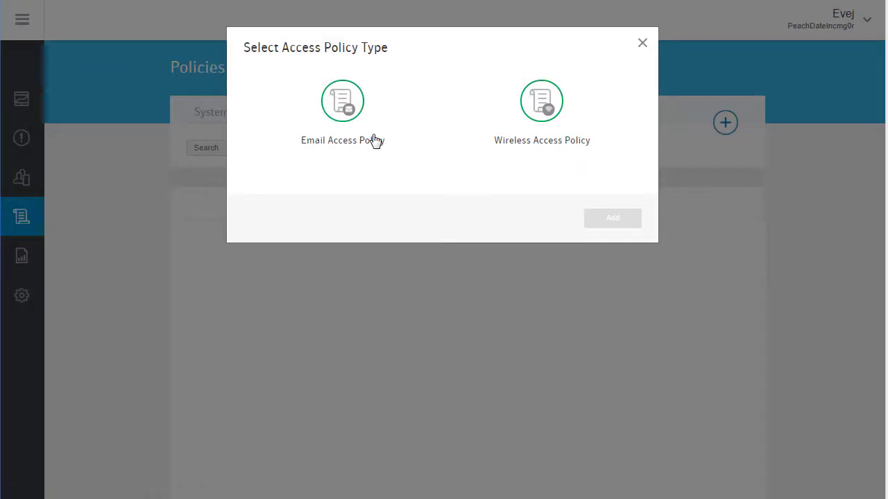
left_click(342, 101)
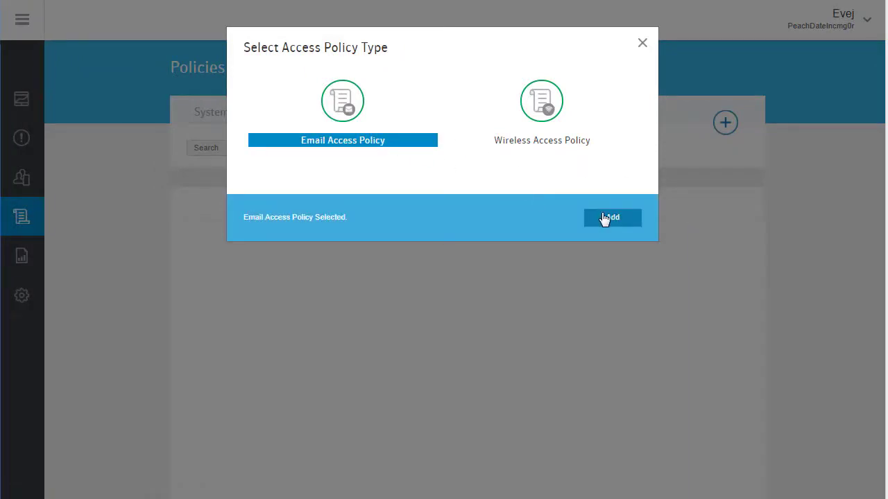
left_click(611, 217)
type("excha")
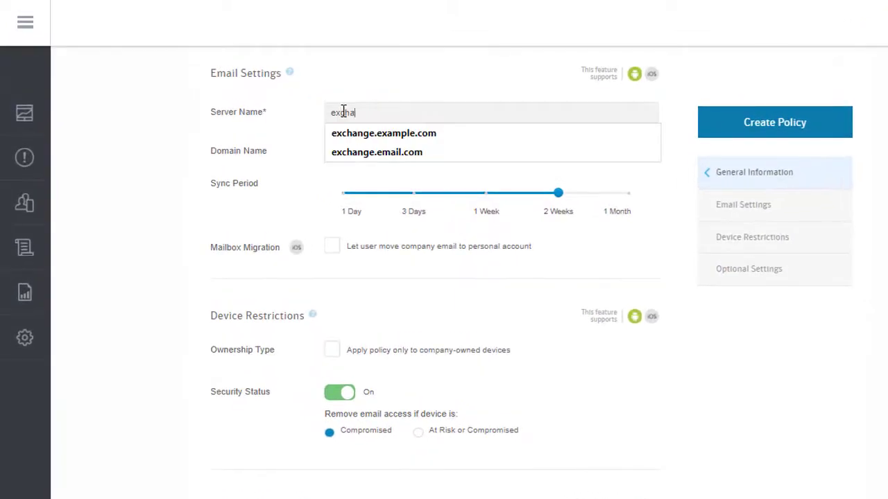
Create the policy with server exchange.example.com, blocking At Risk or Compromised devices.
left_click(383, 132)
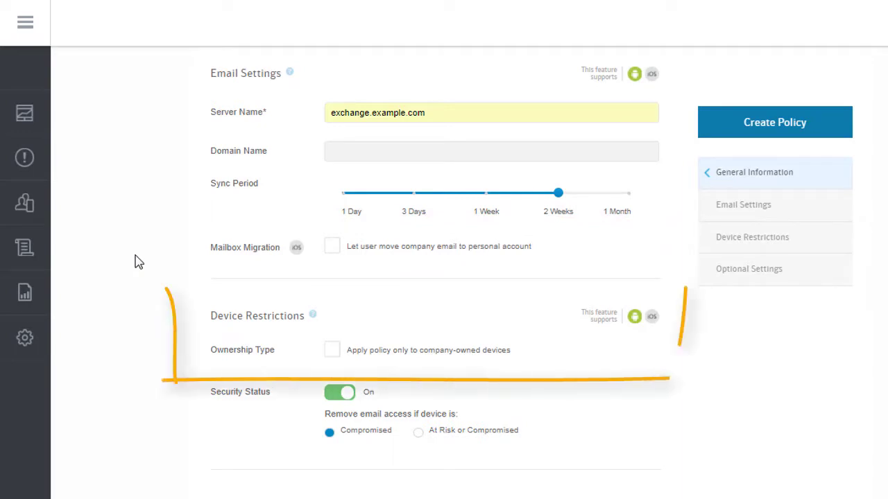
left_click(491, 151)
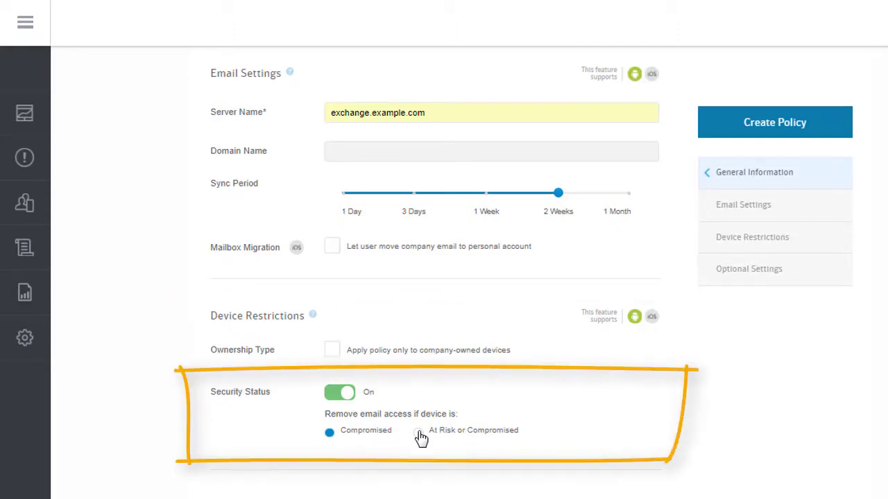
left_click(491, 151)
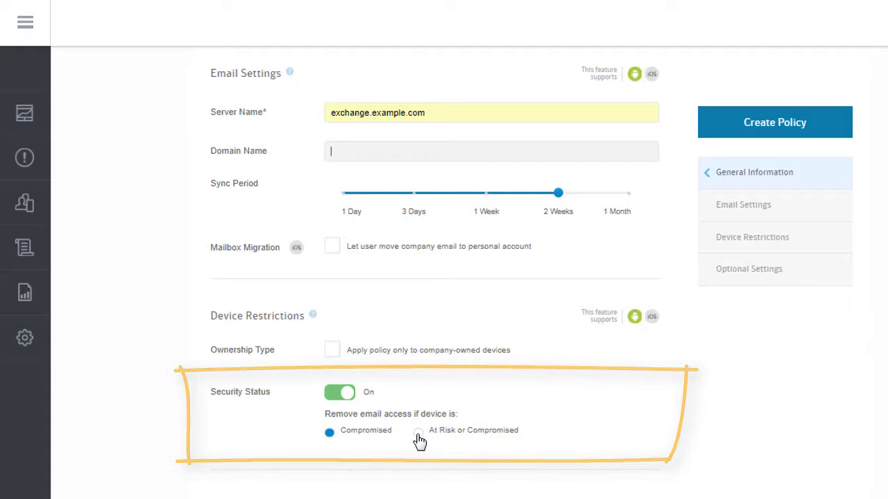
left_click(417, 430)
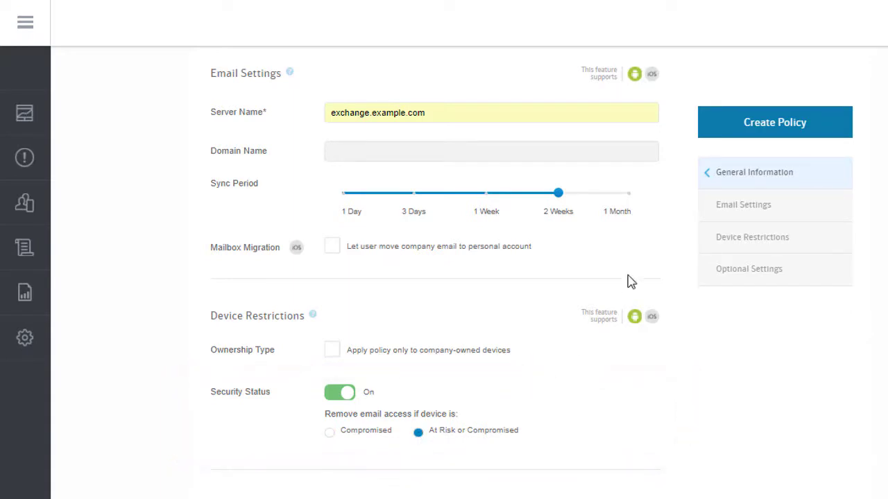
left_click(774, 122)
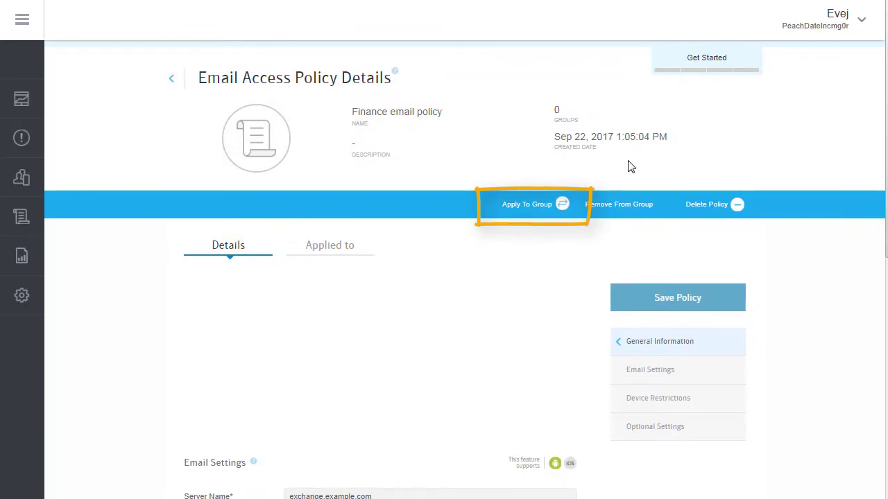